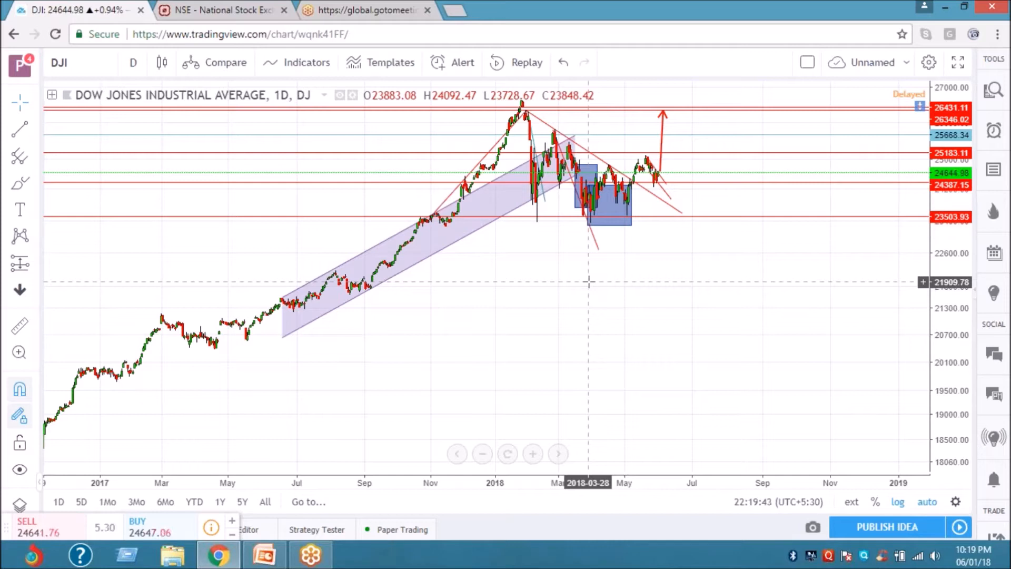
pyautogui.moveTo(117, 283)
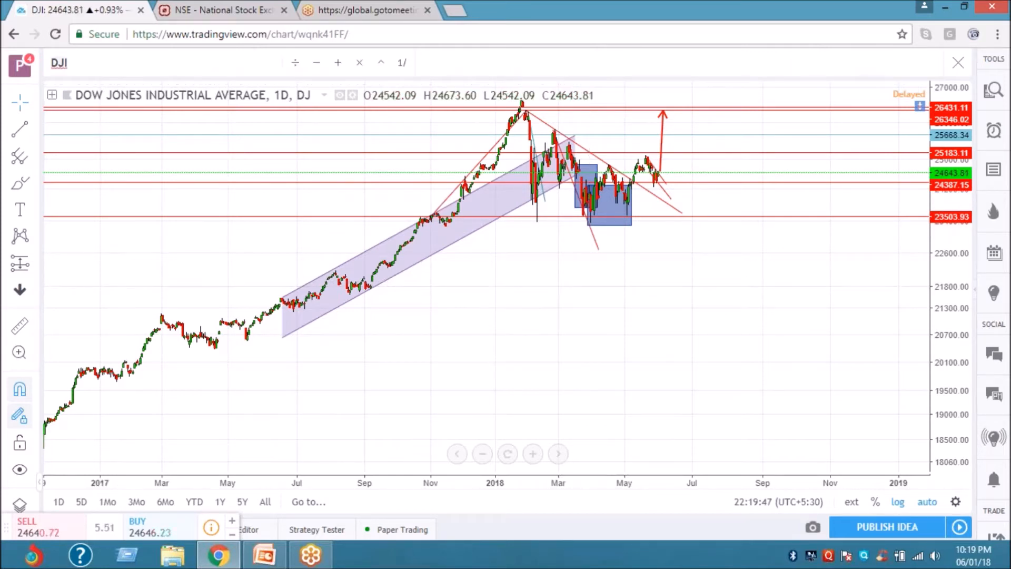
# - Search VAKRAN, load Vakrangee Ltd (NSE), and set the chart to 1-week candles
pyautogui.write('VA')
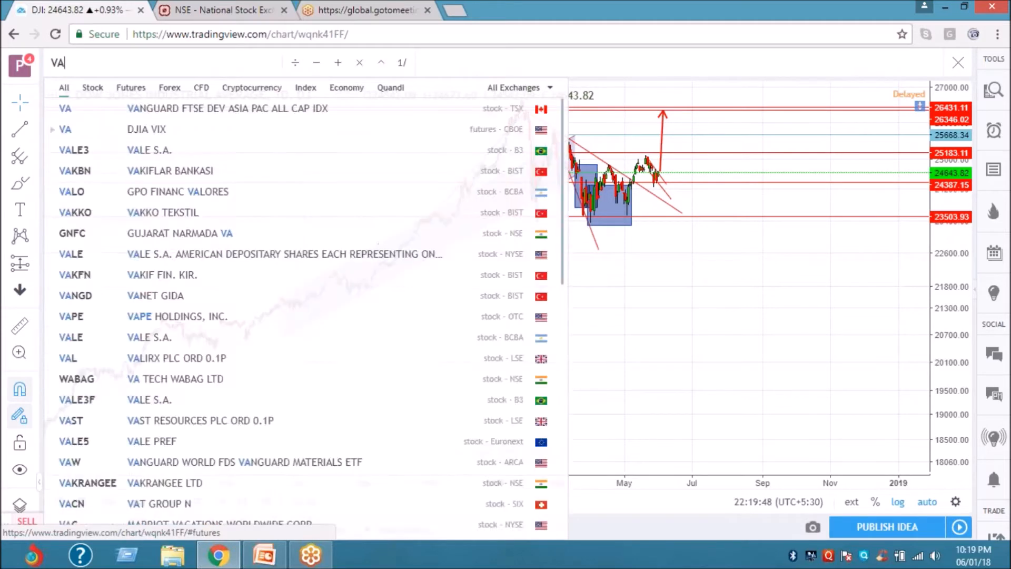
pyautogui.write('K')
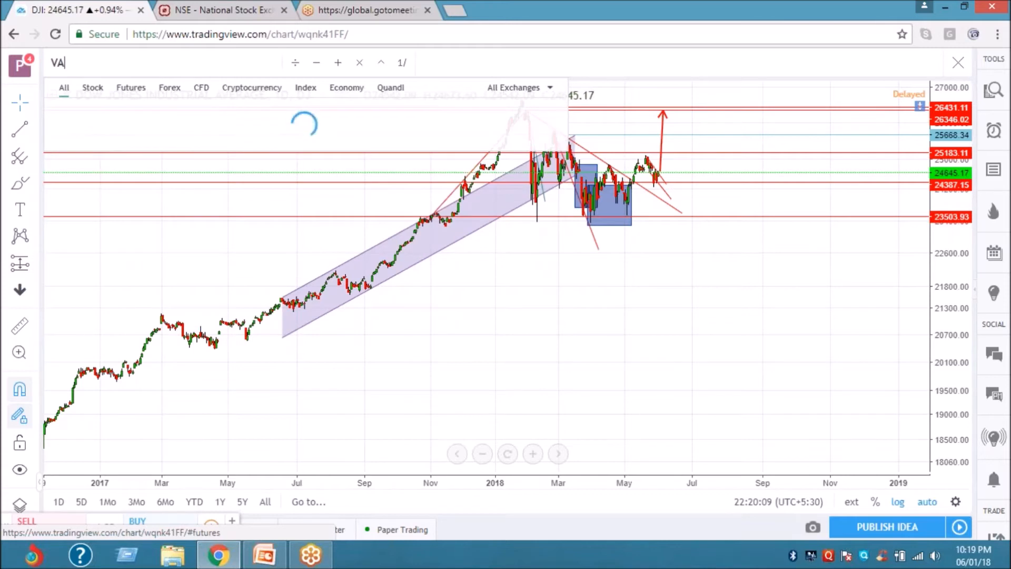
pyautogui.write('KRANGEE')
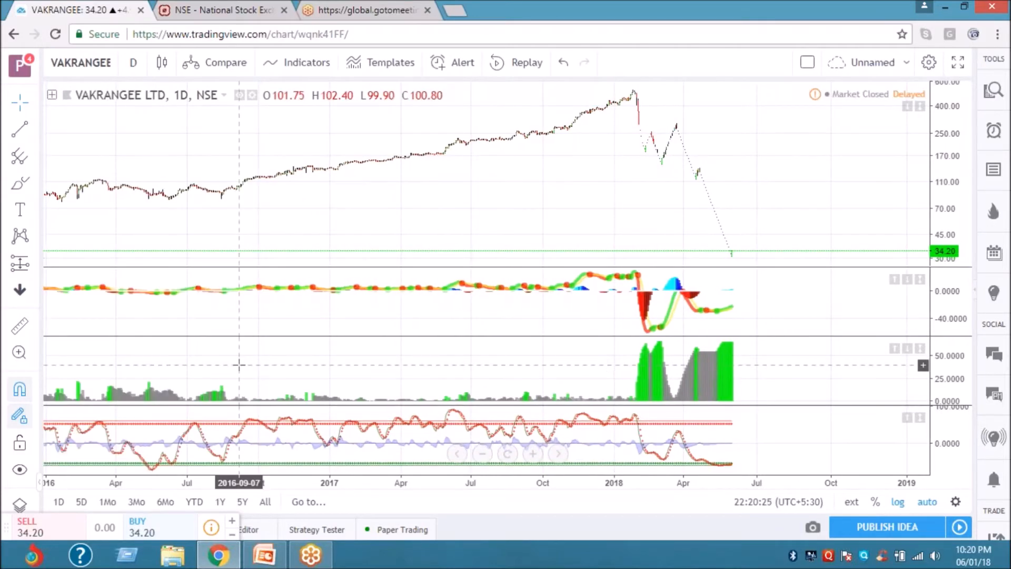
pyautogui.click(133, 62)
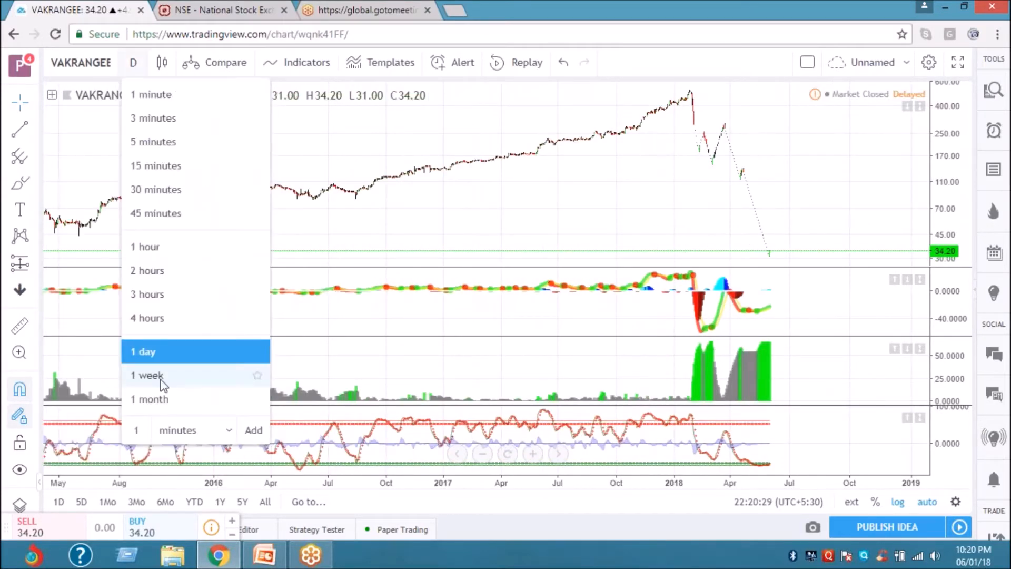
pyautogui.click(147, 375)
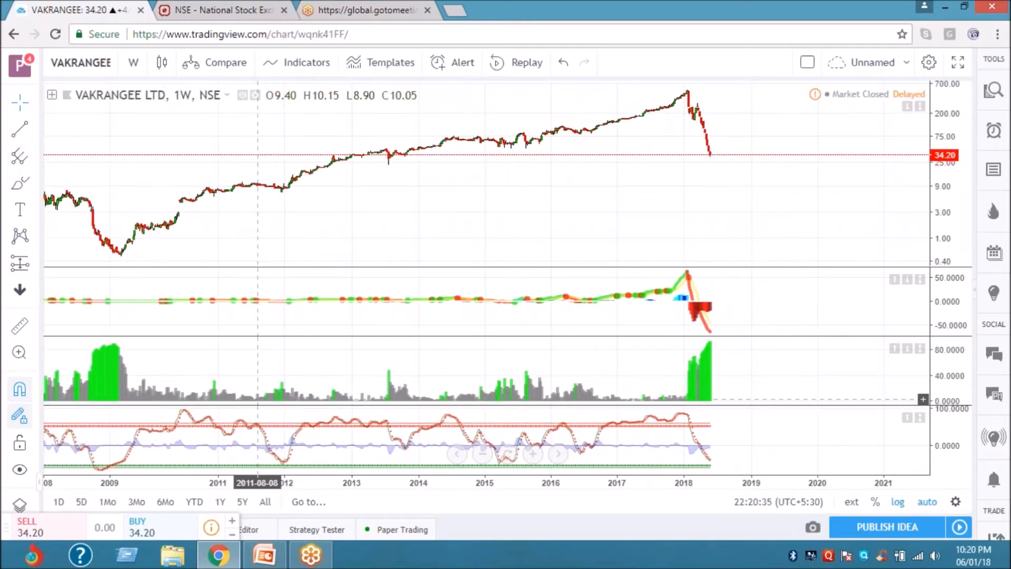
pyautogui.moveTo(217, 455)
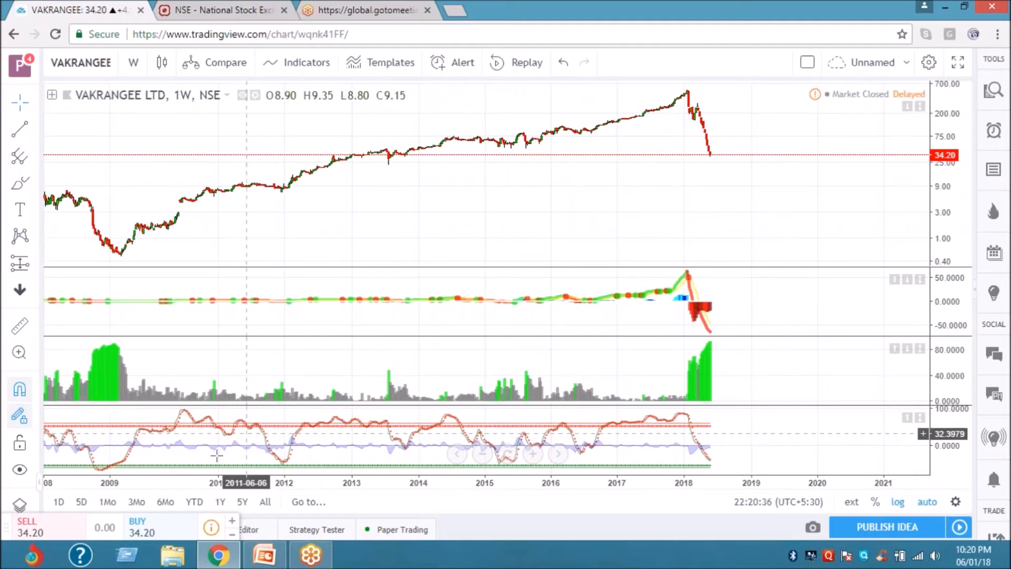
pyautogui.moveTo(183, 211)
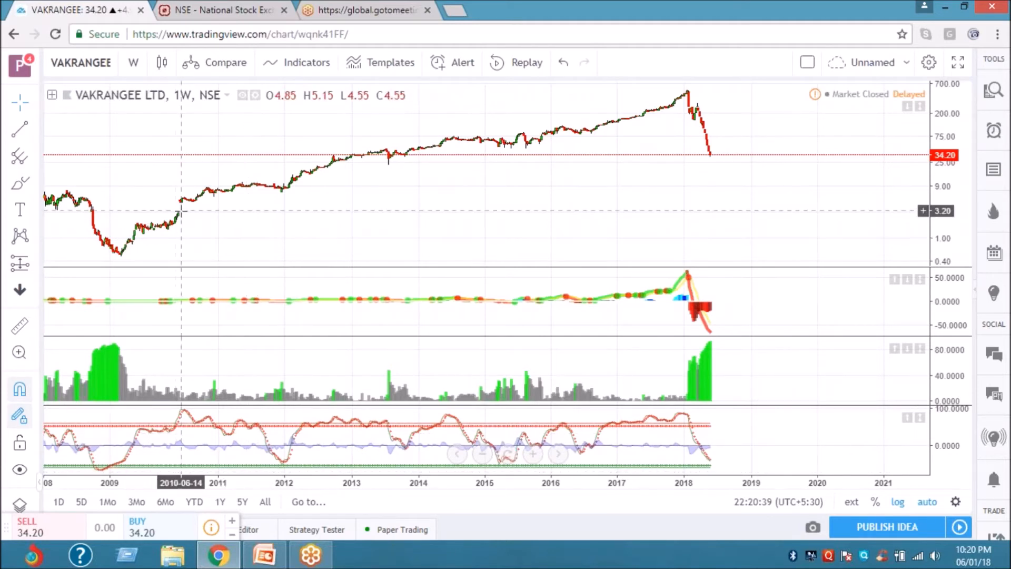
pyautogui.moveTo(219, 285)
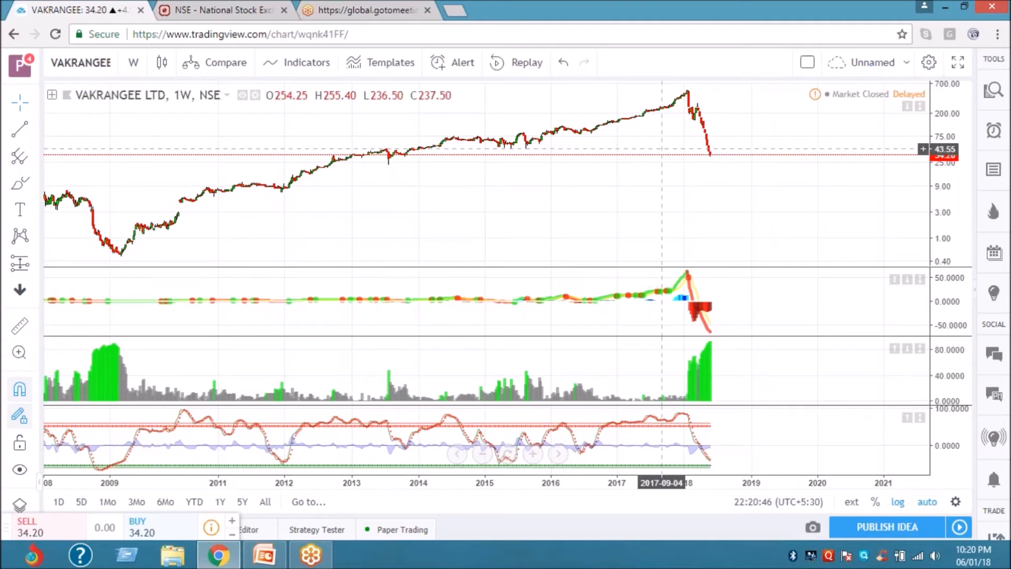
pyautogui.moveTo(701, 254)
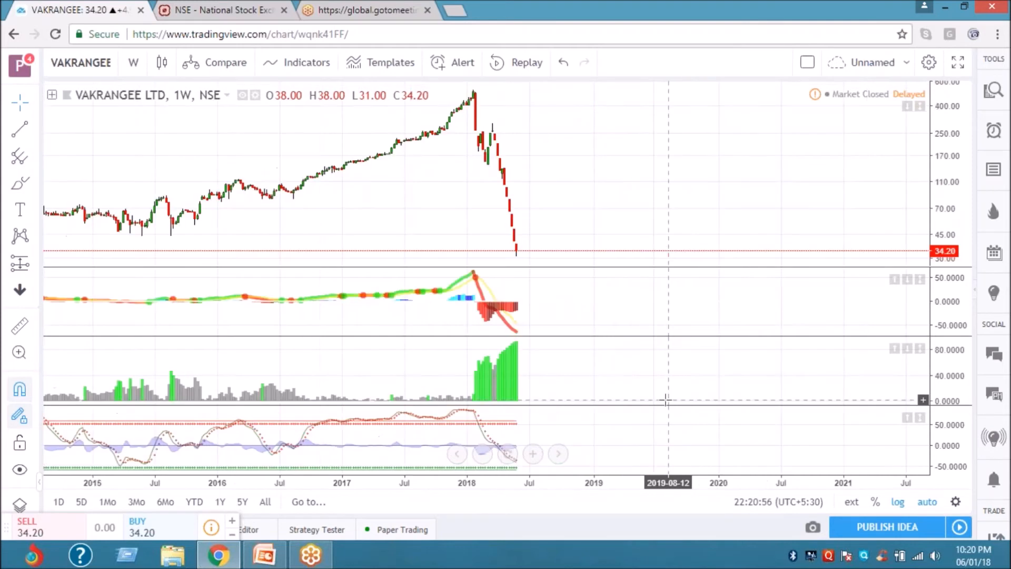
pyautogui.moveTo(555, 249)
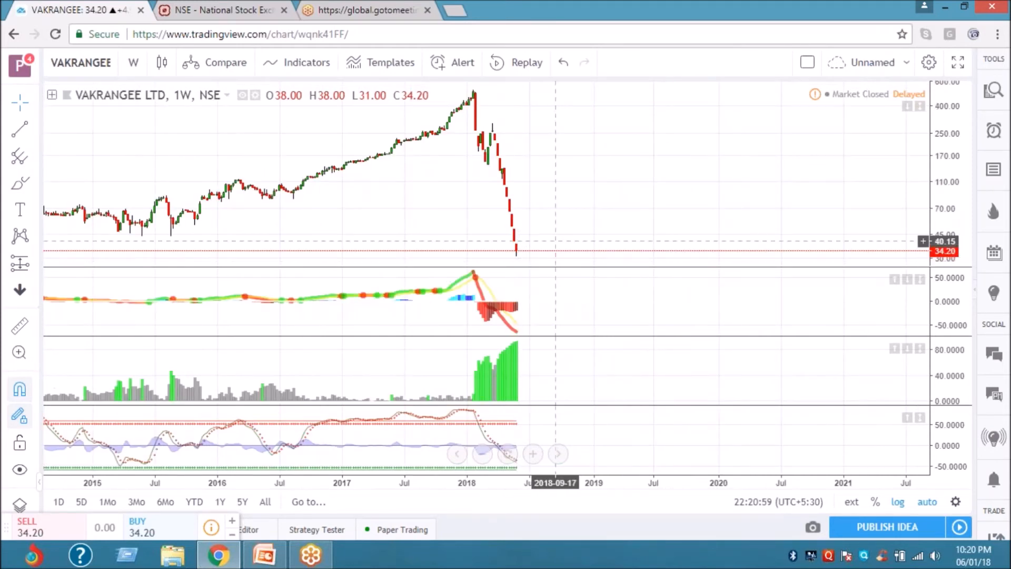
pyautogui.moveTo(528, 247)
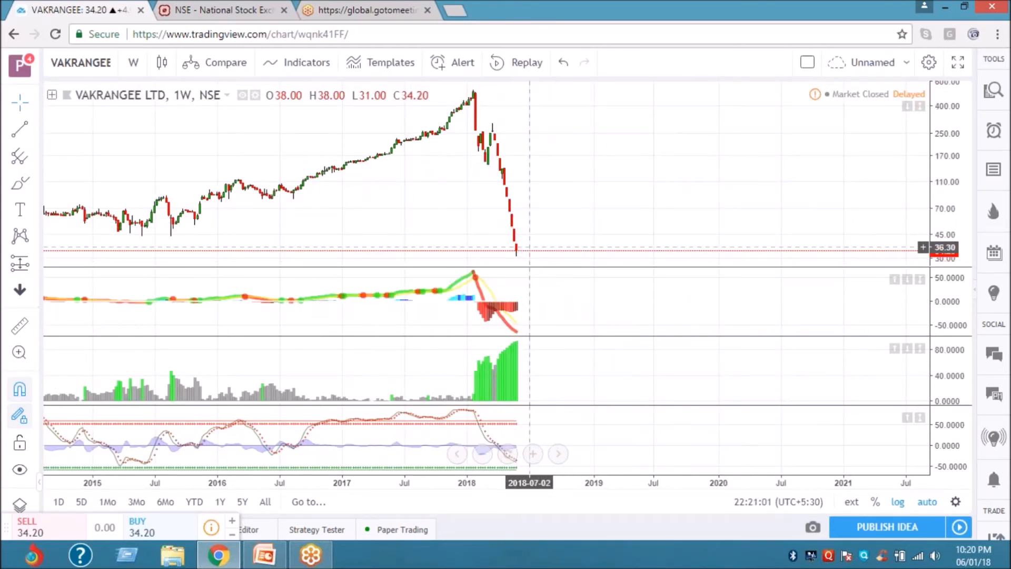
pyautogui.moveTo(525, 243)
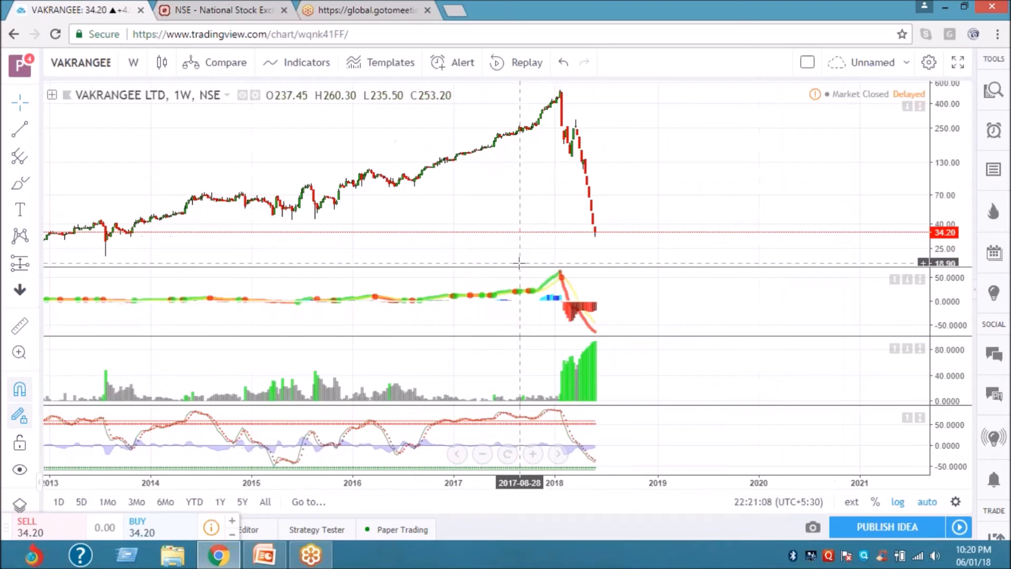
pyautogui.moveTo(455, 251)
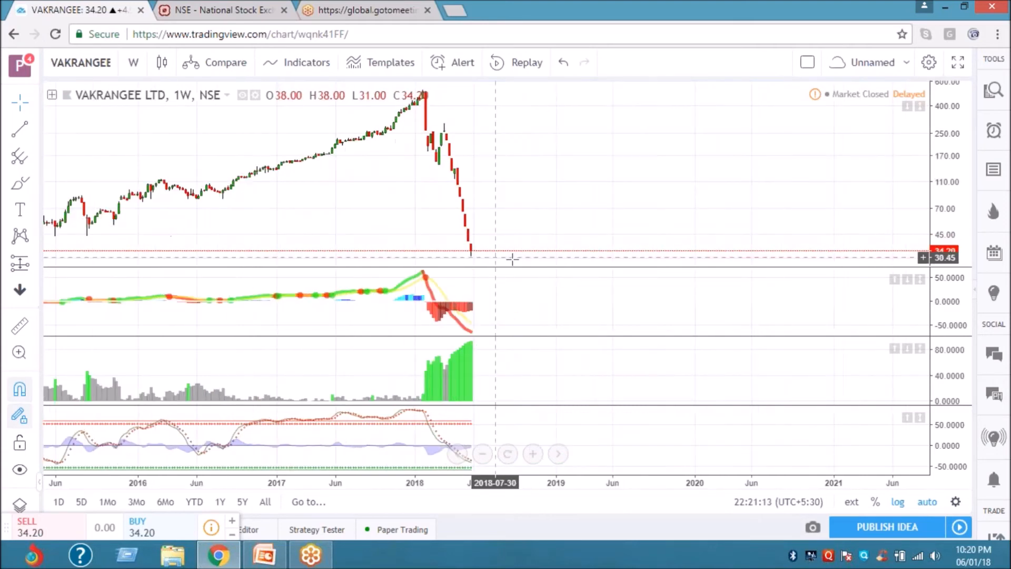
pyautogui.moveTo(516, 229)
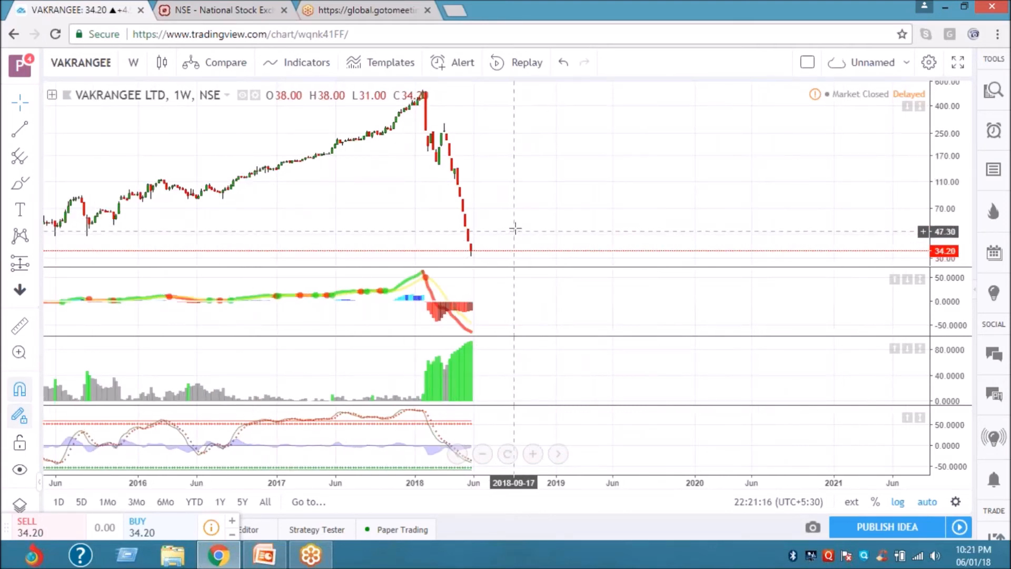
pyautogui.moveTo(514, 180)
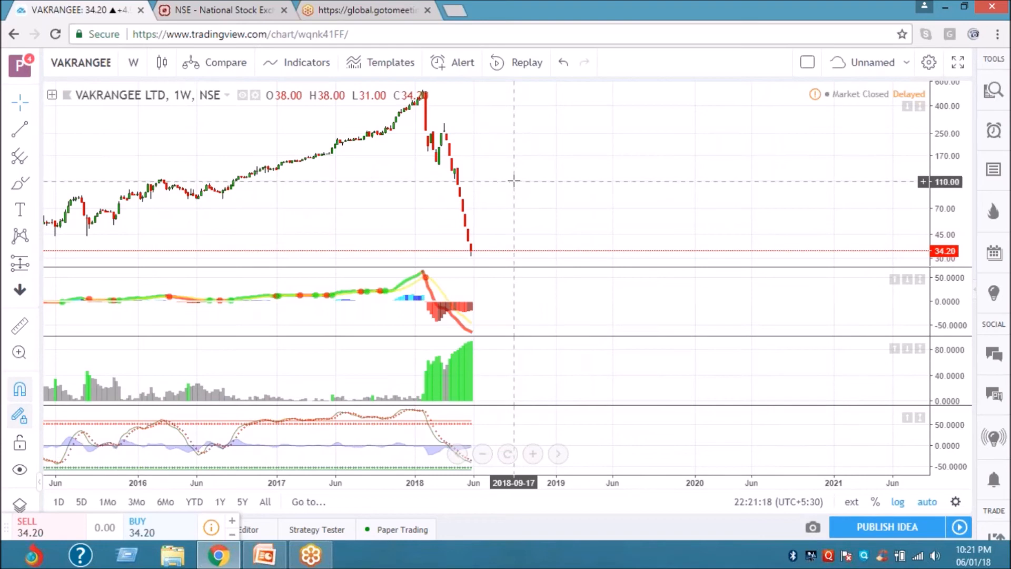
pyautogui.moveTo(519, 139)
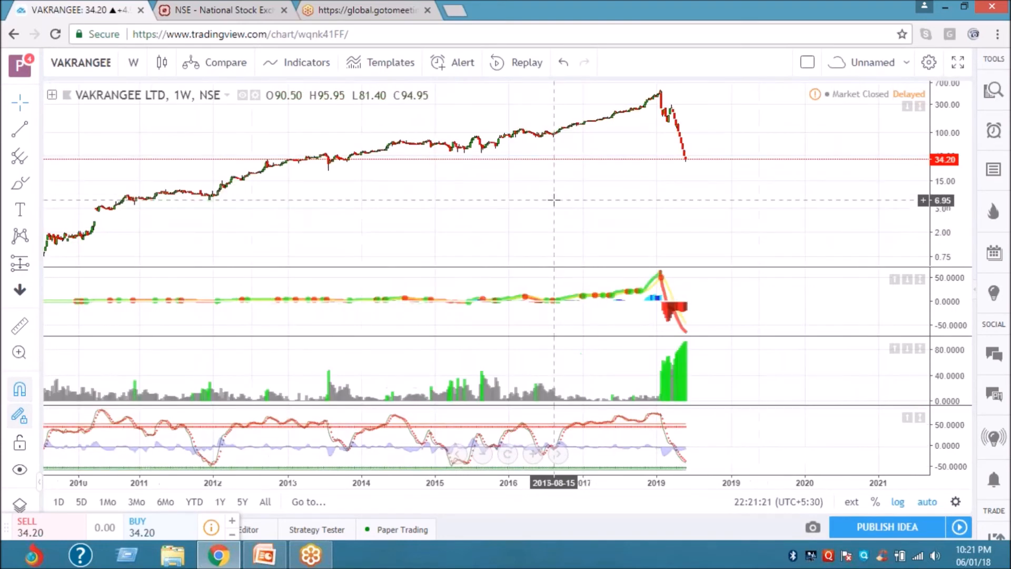
pyautogui.moveTo(100, 220)
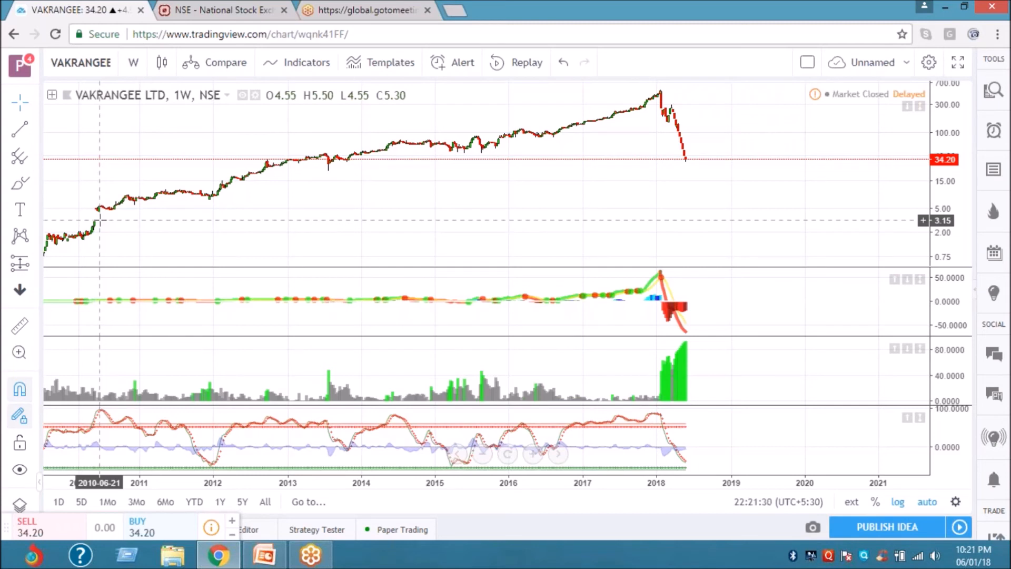
pyautogui.moveTo(131, 67)
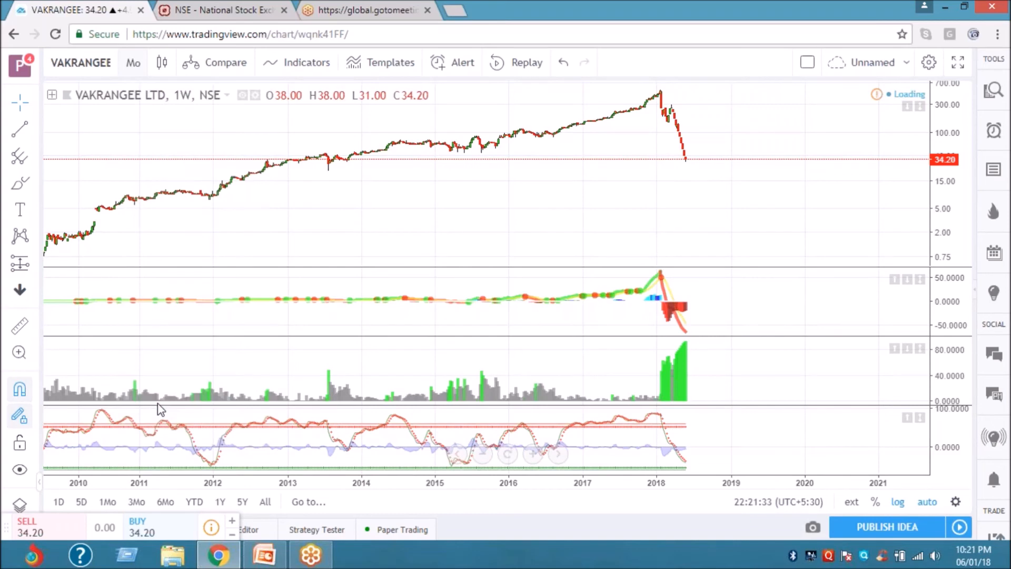
# - Switch the Vakrangee chart to 1-month candles showing history from about 2007
pyautogui.click(133, 62)
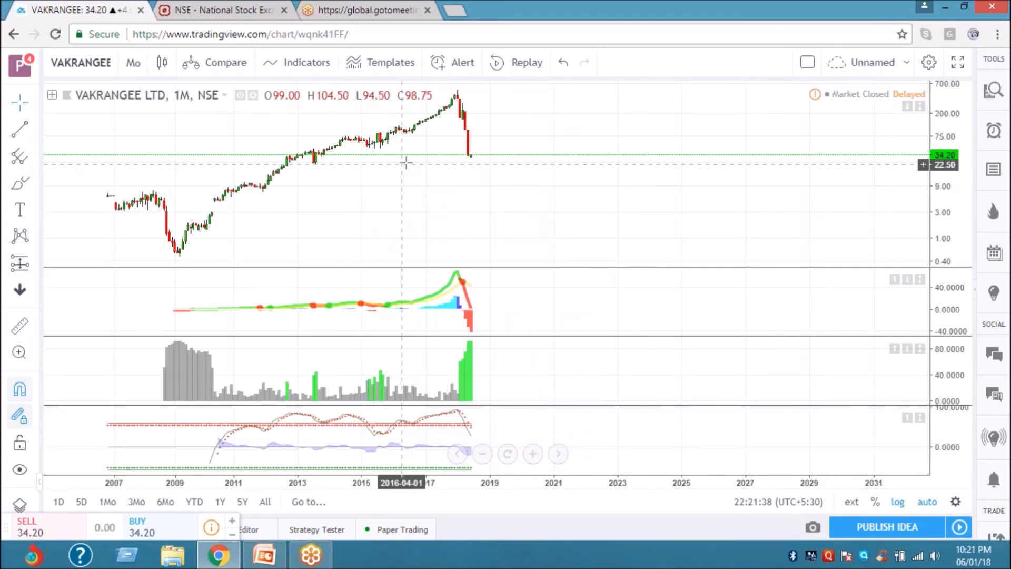
pyautogui.moveTo(407, 160)
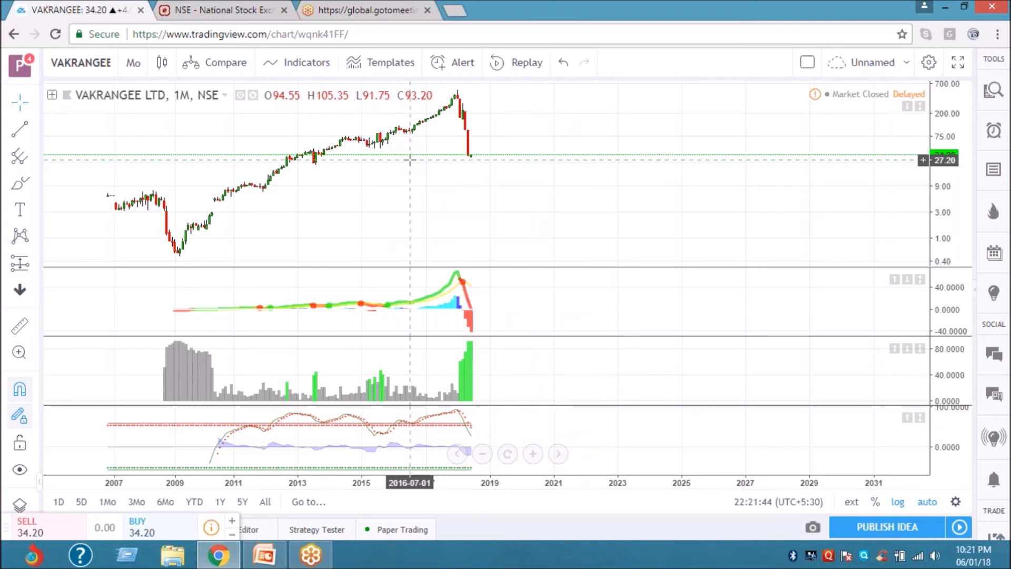
pyautogui.moveTo(458, 155)
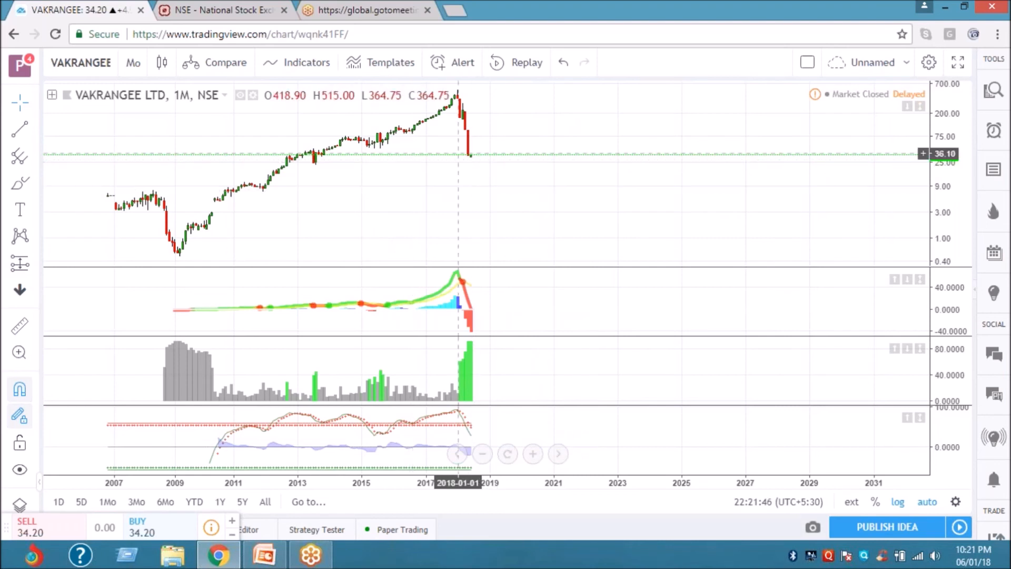
# - Switch the Vakrangee chart back to 1-day candles
pyautogui.click(133, 62)
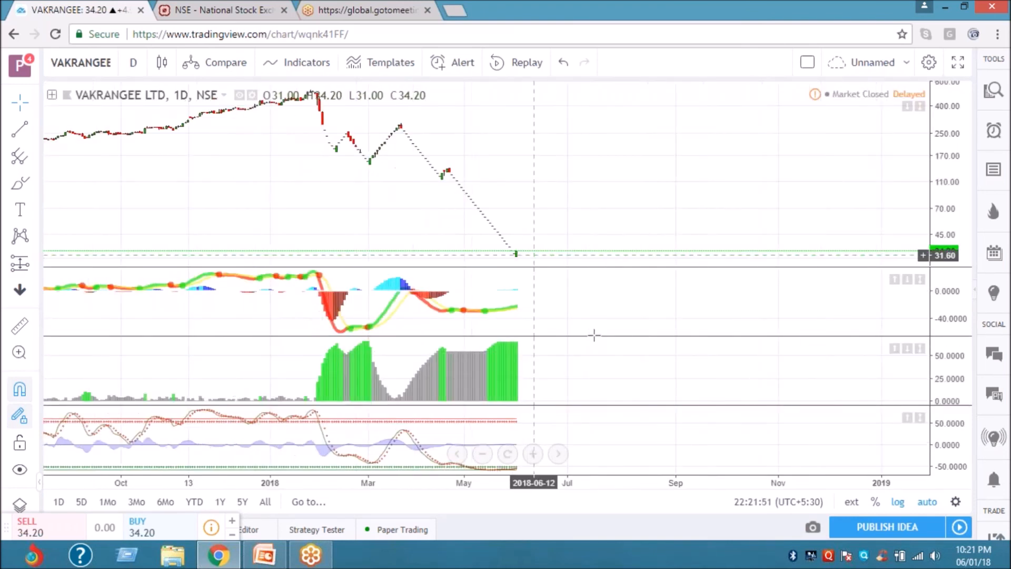
pyautogui.moveTo(624, 393)
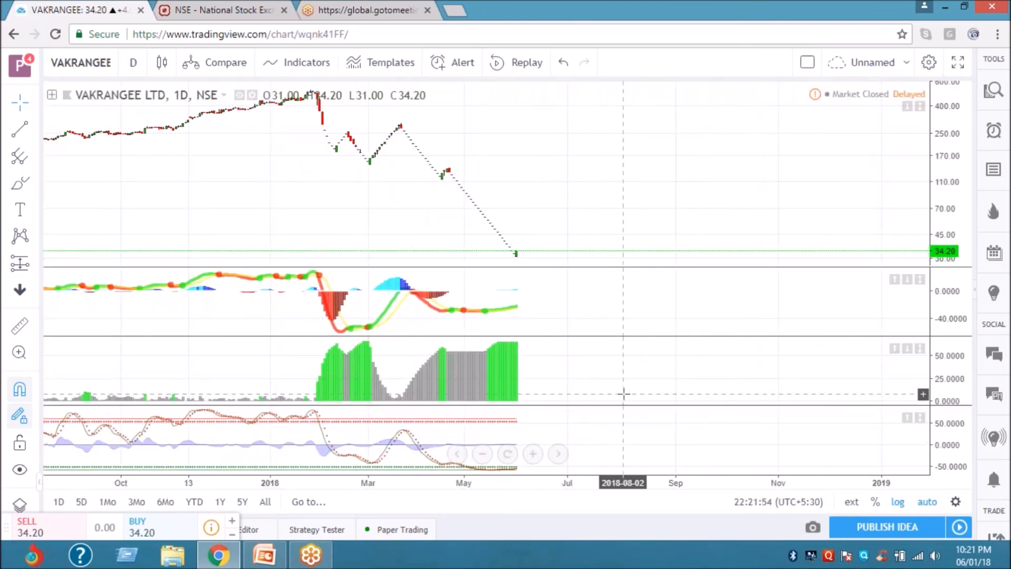